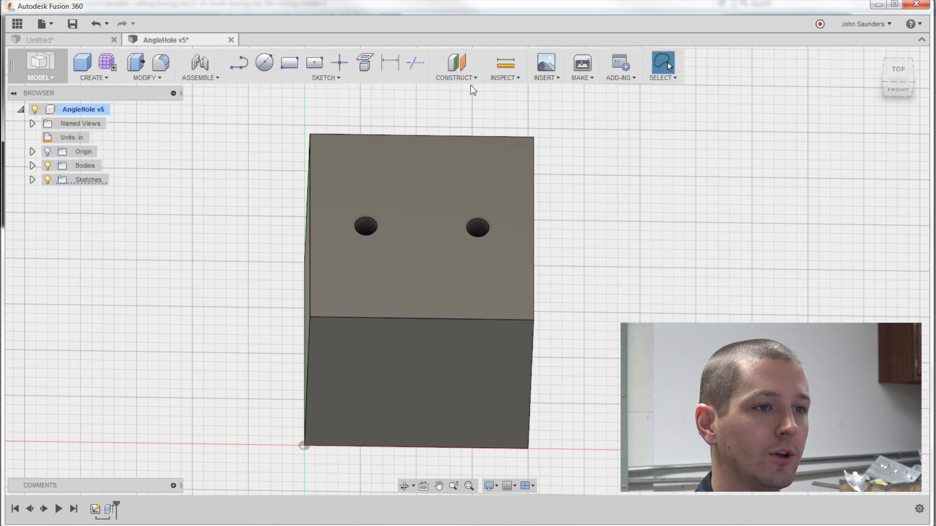
Create a Plane at Angle through the block's top edge, tilted to 45°
left_click(455, 65)
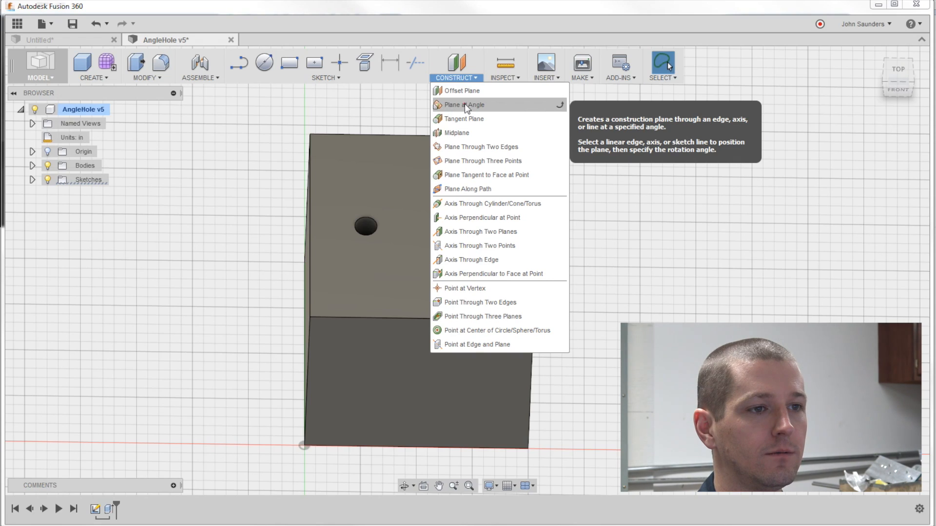
left_click(465, 105)
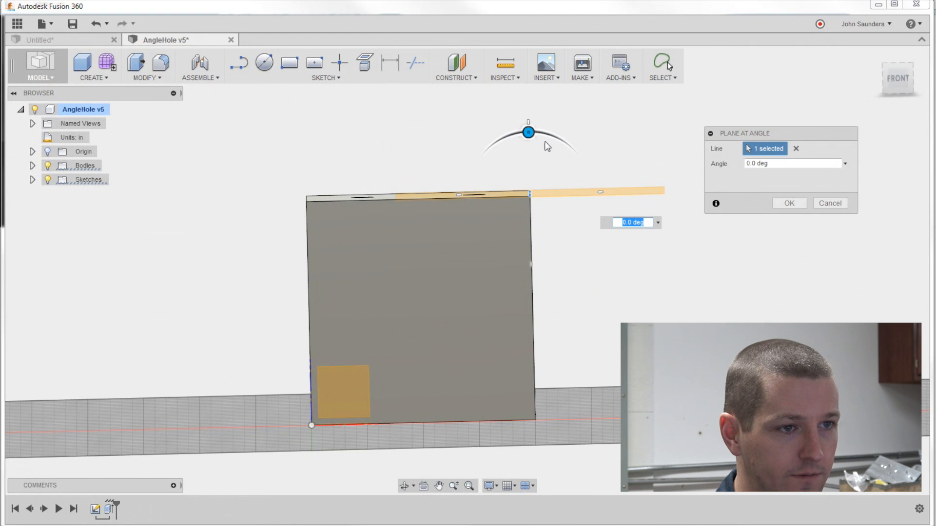
left_click_drag(528, 132, 571, 150)
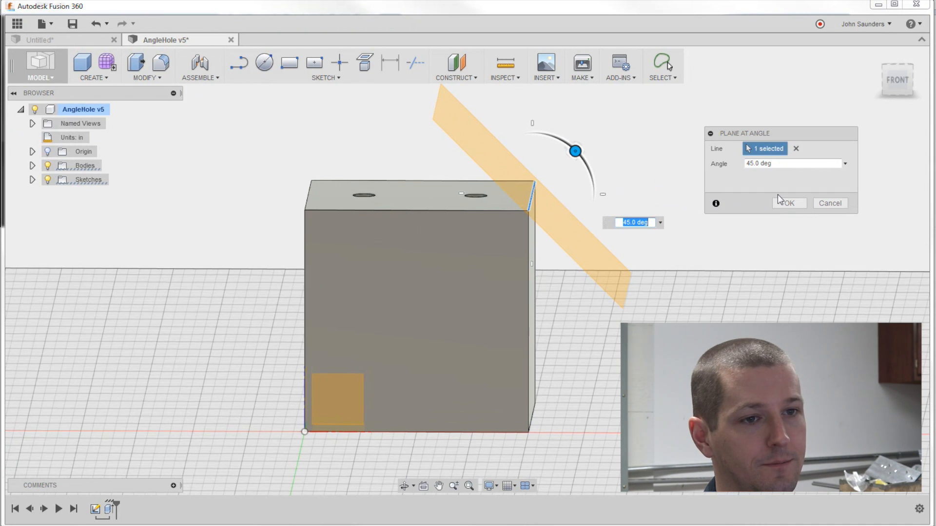
left_click(788, 203)
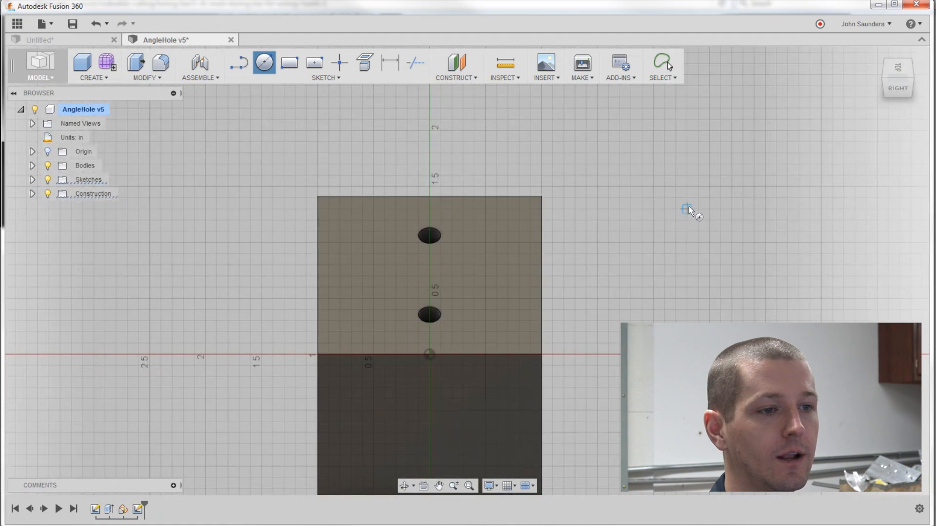
Pick the Center Diameter Circle tool on the angled plane for the hole profile
left_click(263, 62)
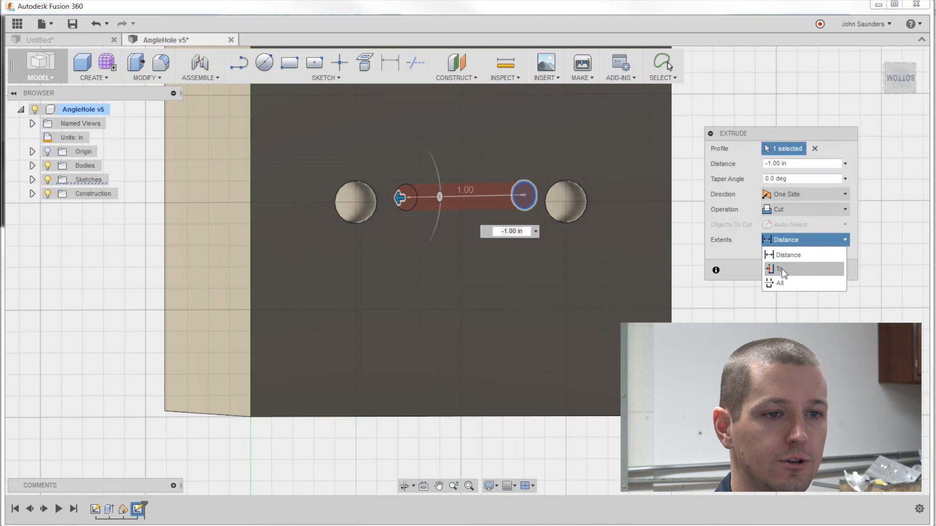
Set the extrude cut's extent to 'To' the vertical hole face and confirm
left_click(779, 268)
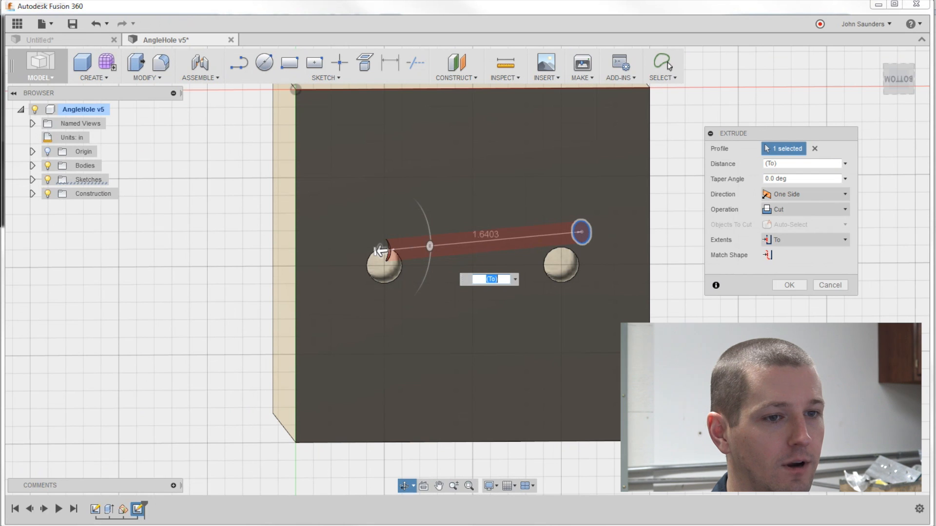
left_click(788, 285)
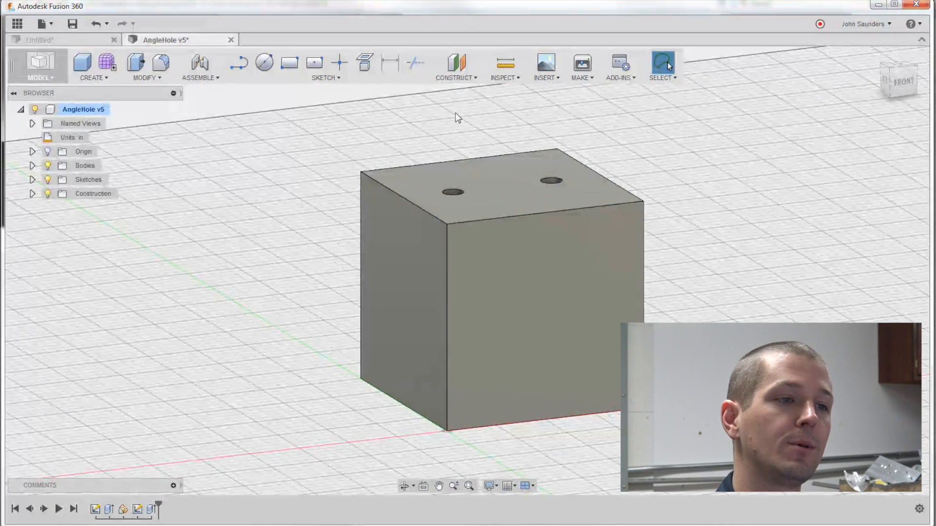
Open the Construct menu to add a plane through both hole centres
left_click(455, 67)
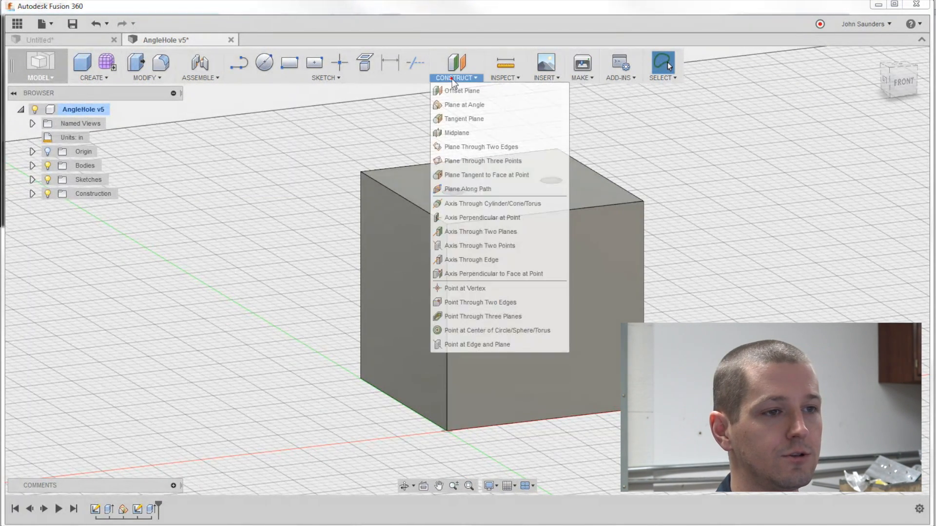
mouse_move(456, 132)
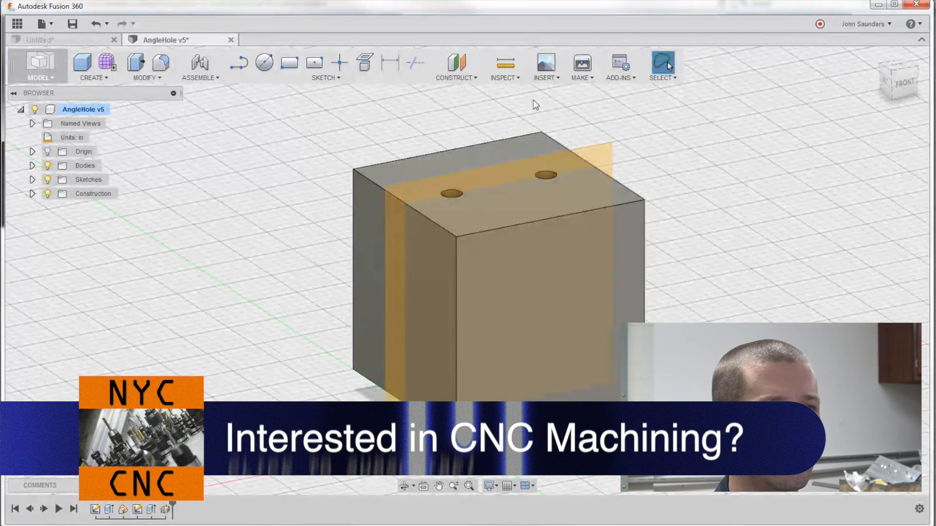
Create a Section Analysis through the vertical plane cutting both holes
left_click(504, 65)
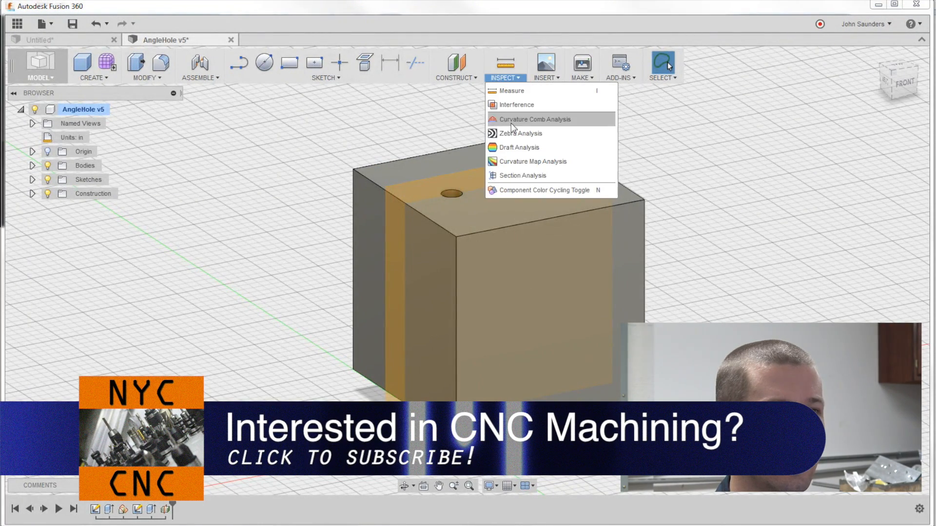
mouse_move(519, 175)
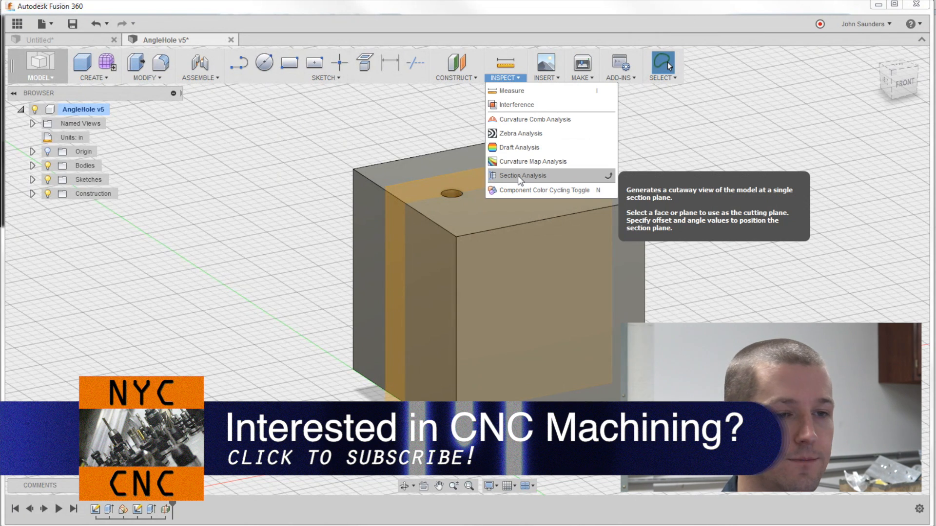
left_click(519, 175)
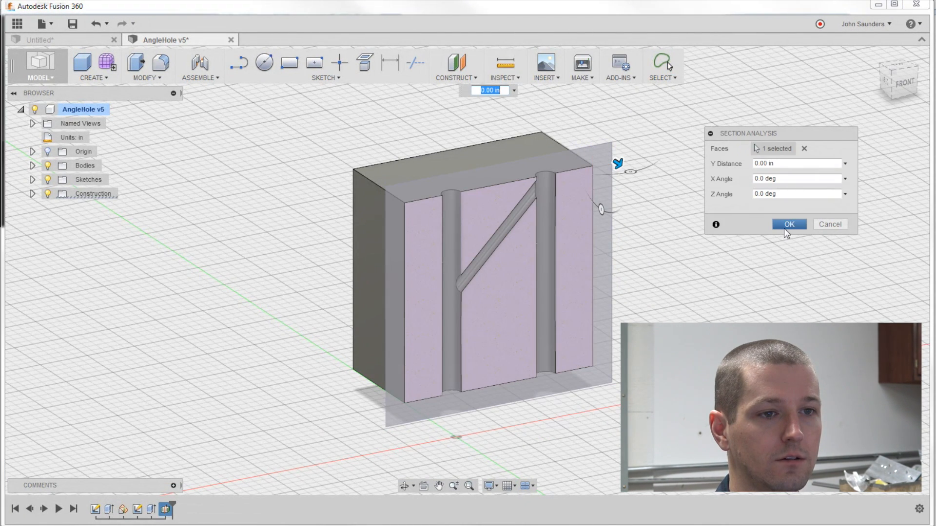
left_click(789, 223)
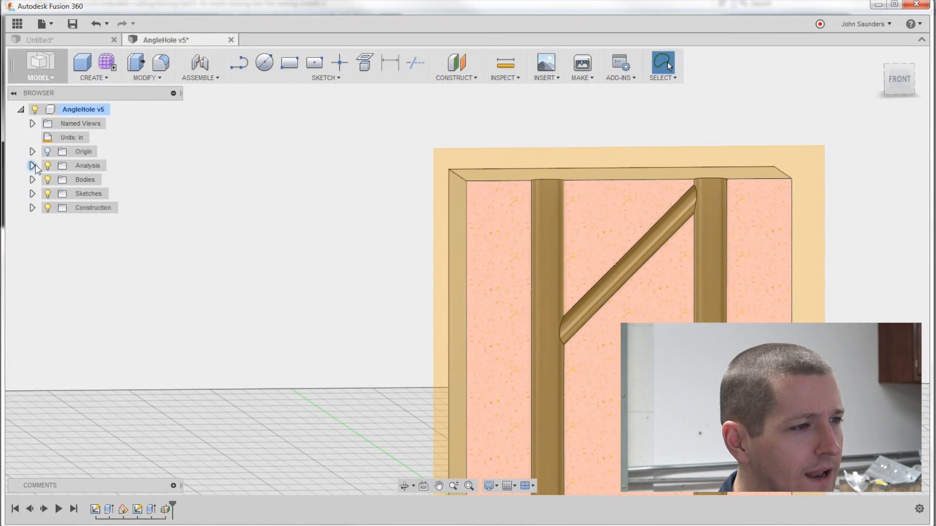
Expand Analysis in the browser and toggle Section2's visibility
left_click(33, 166)
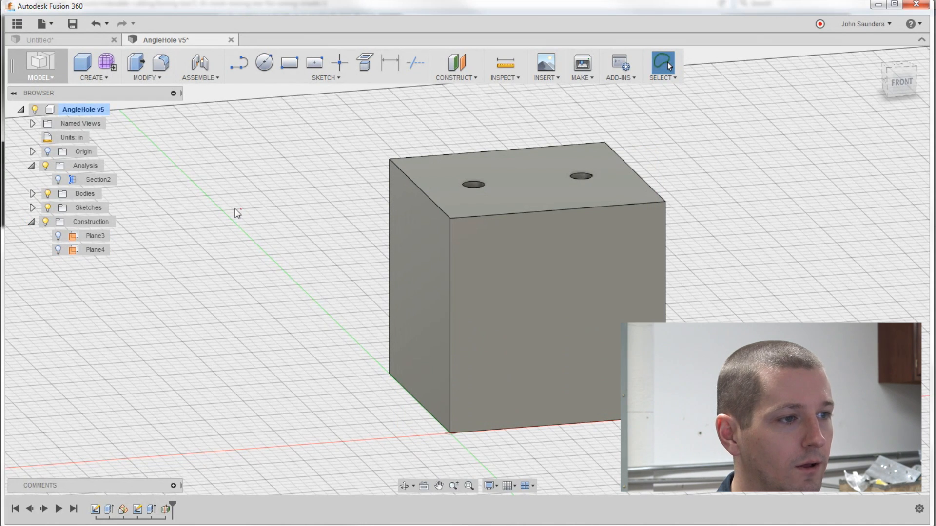
left_click(58, 179)
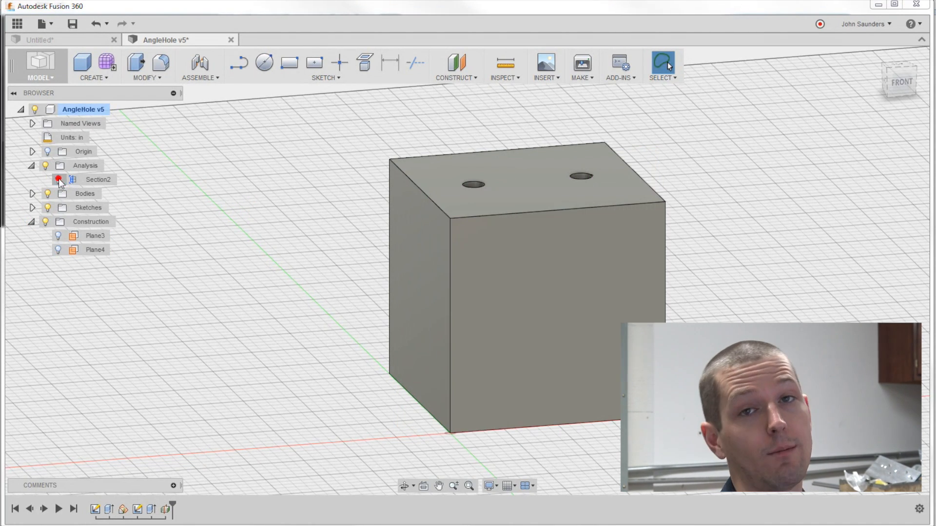
left_click(58, 180)
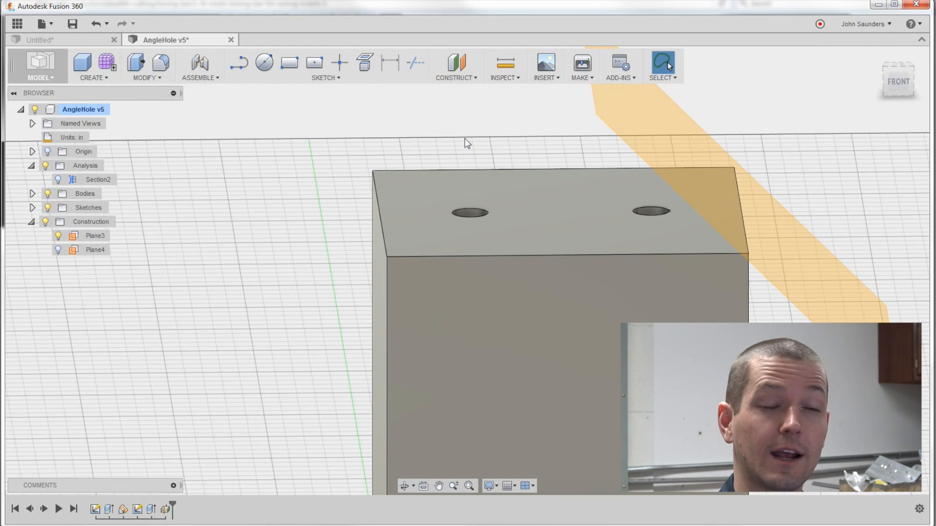
mouse_move(510, 127)
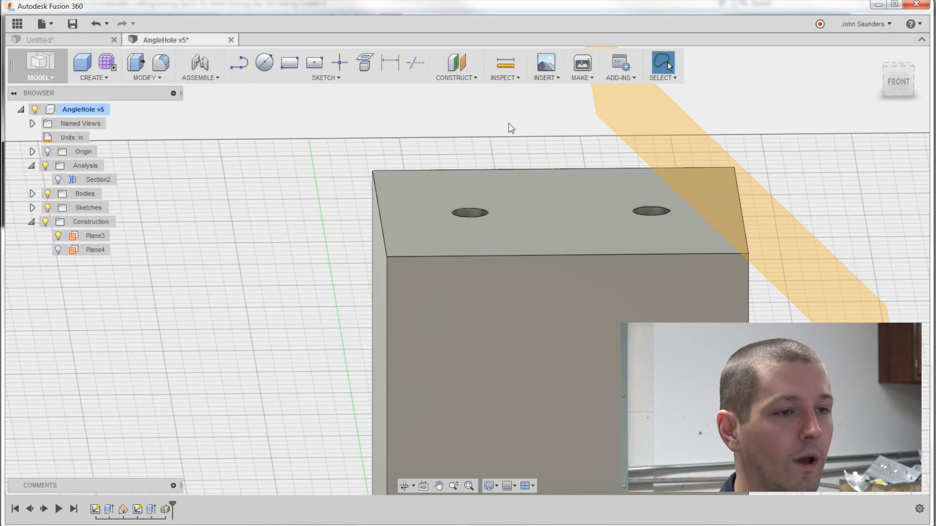
Create Plane5, offset -0.41 in from the 45° plane
left_click(455, 65)
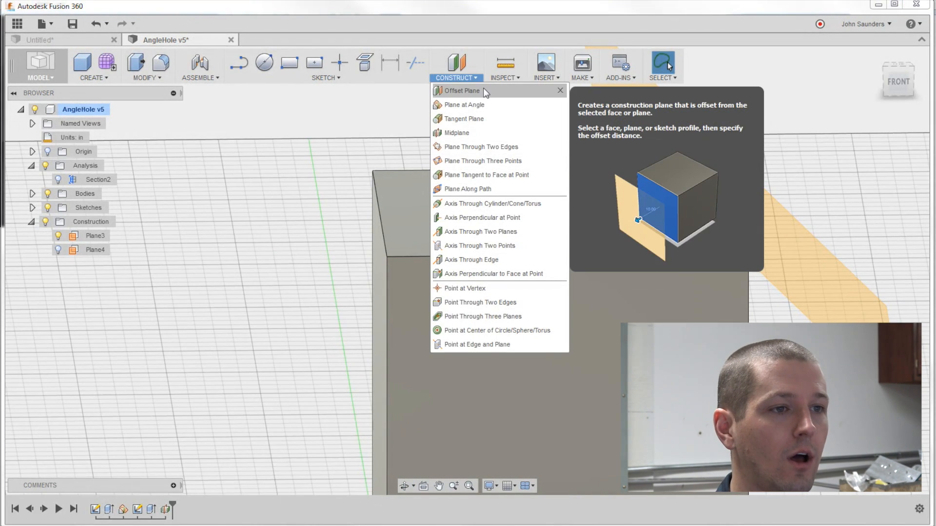
left_click(460, 90)
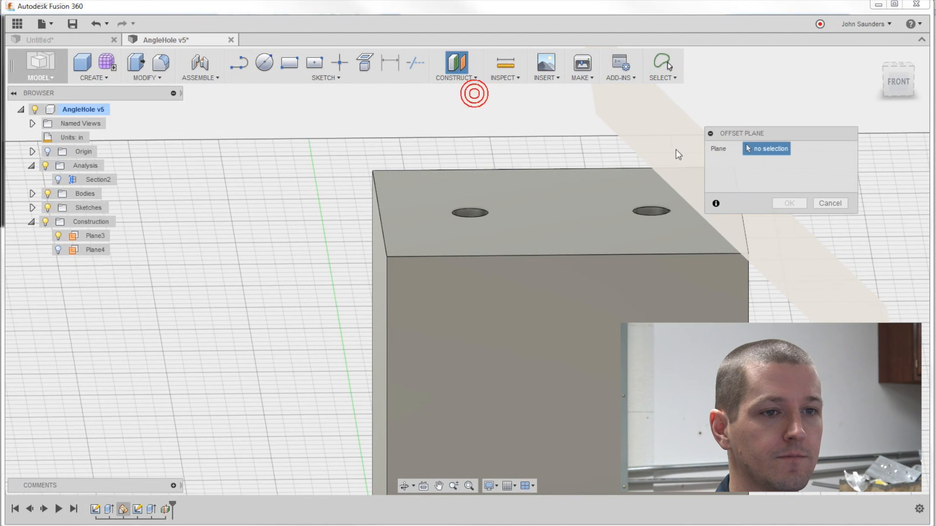
left_click(96, 235)
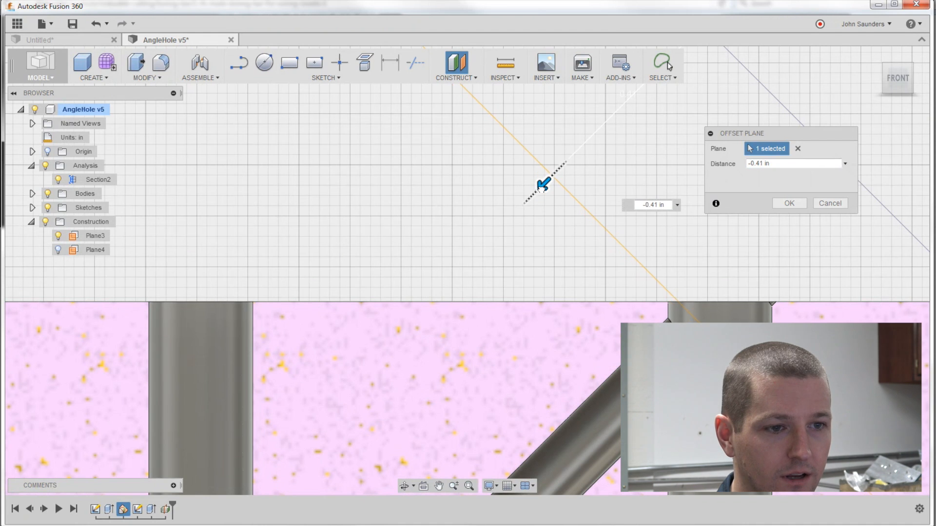
left_click(789, 203)
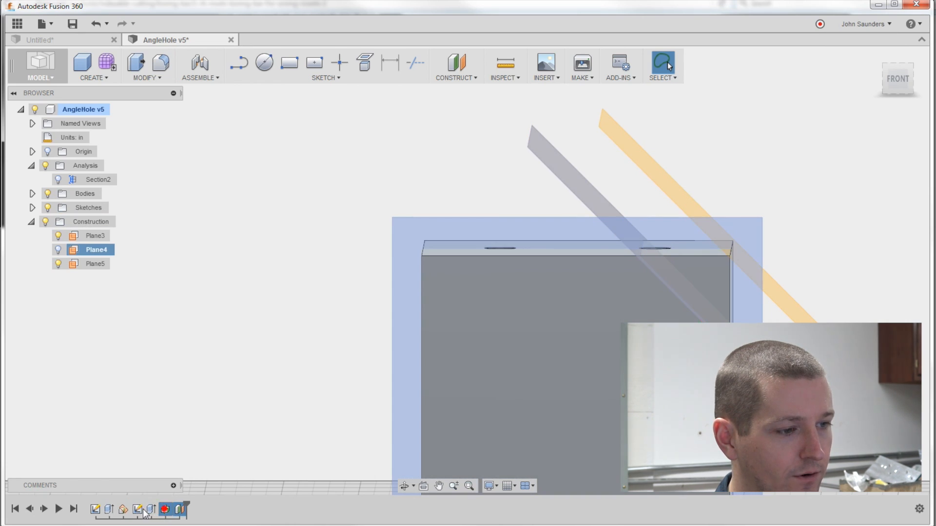
Hide Plane4 and clear the selection, leaving the two angled planes visible
left_click(138, 509)
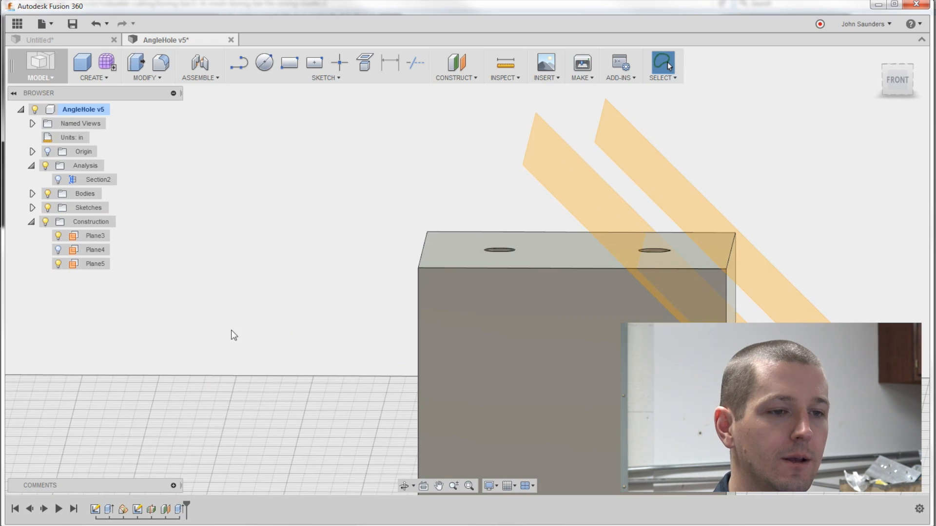
left_click(95, 264)
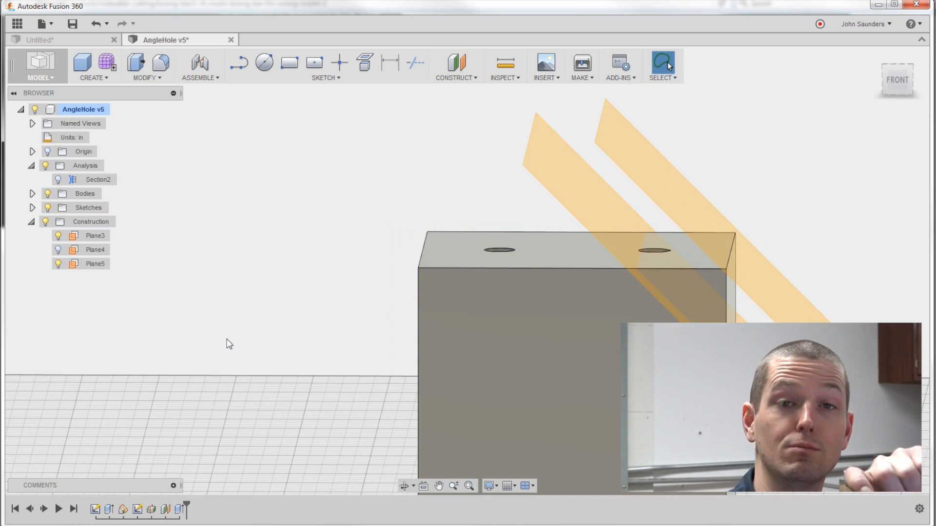
left_click(223, 267)
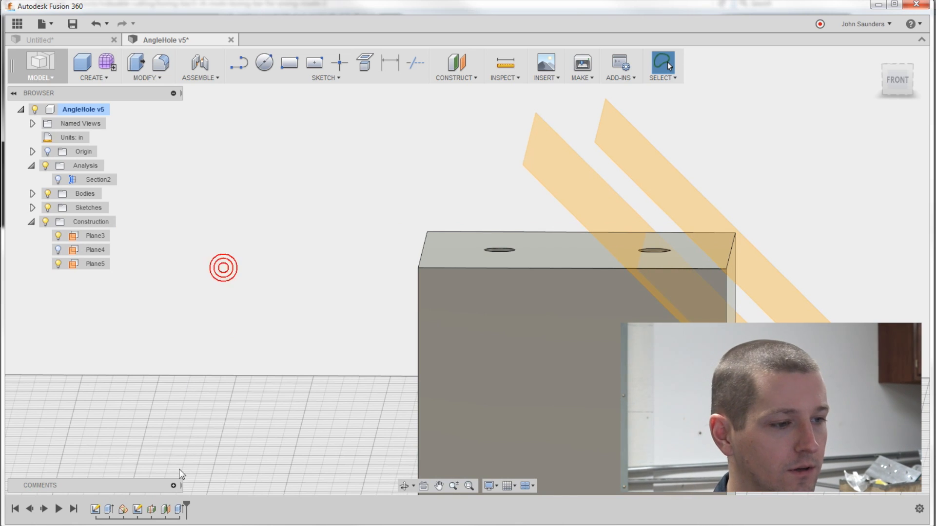
mouse_move(180, 510)
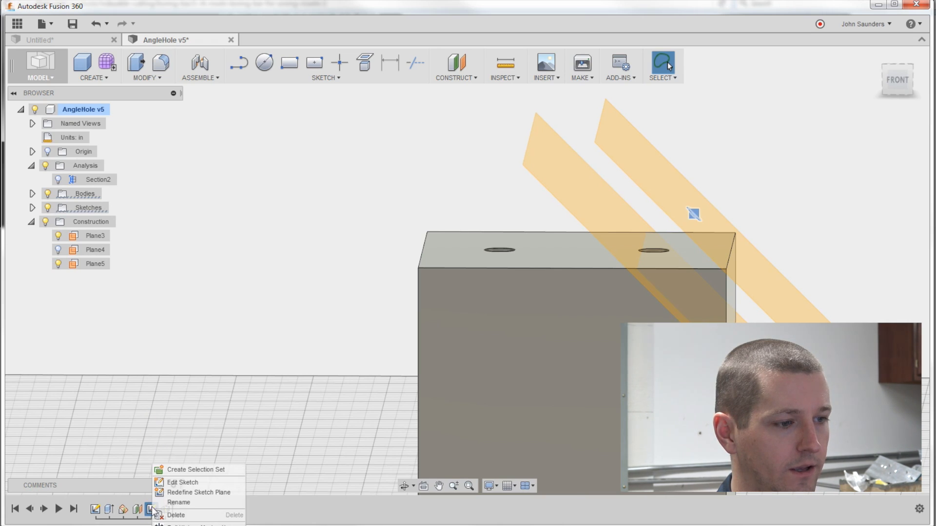
mouse_move(197, 492)
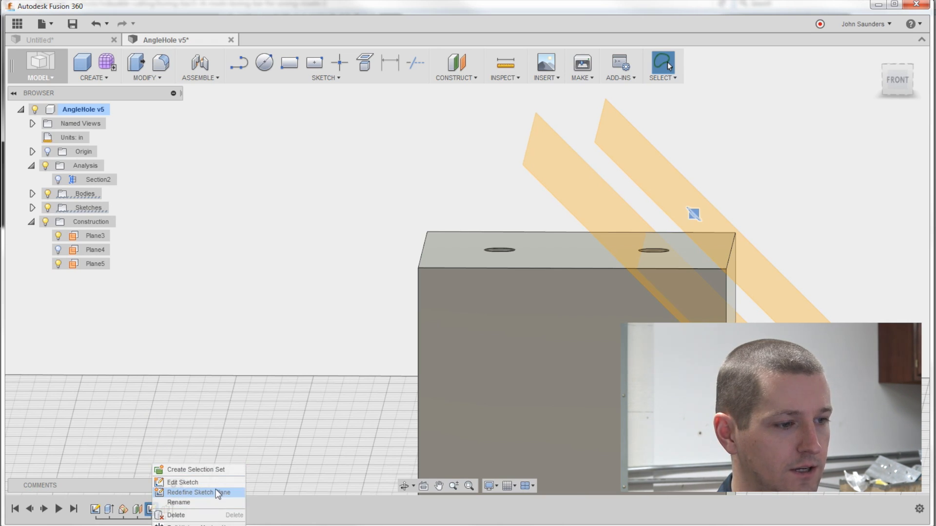
Redefine the hole sketch onto Plane5 and roll the timeline marker to the end
left_click(189, 492)
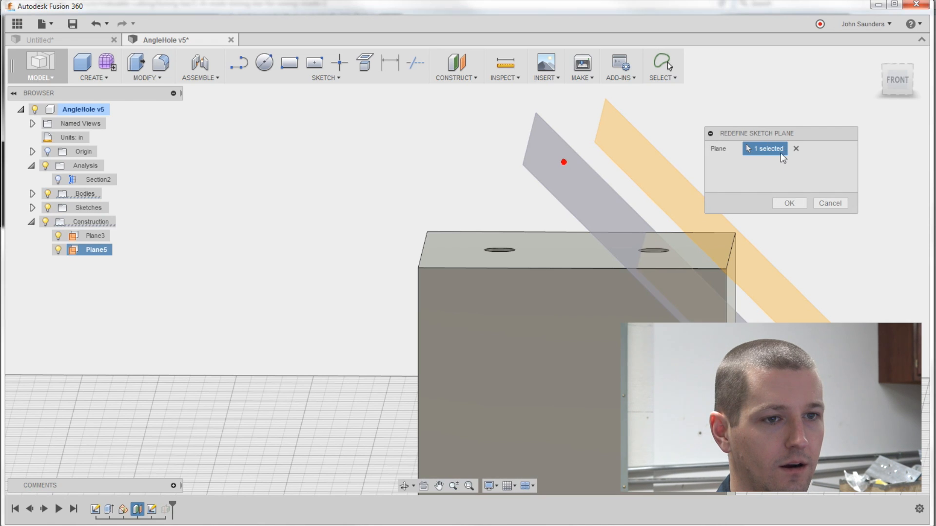
left_click(788, 202)
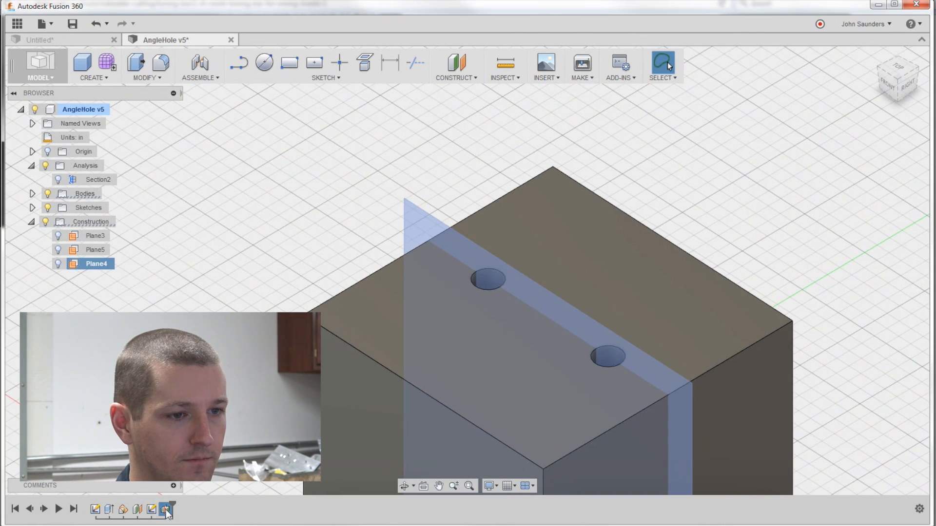
left_click(166, 509)
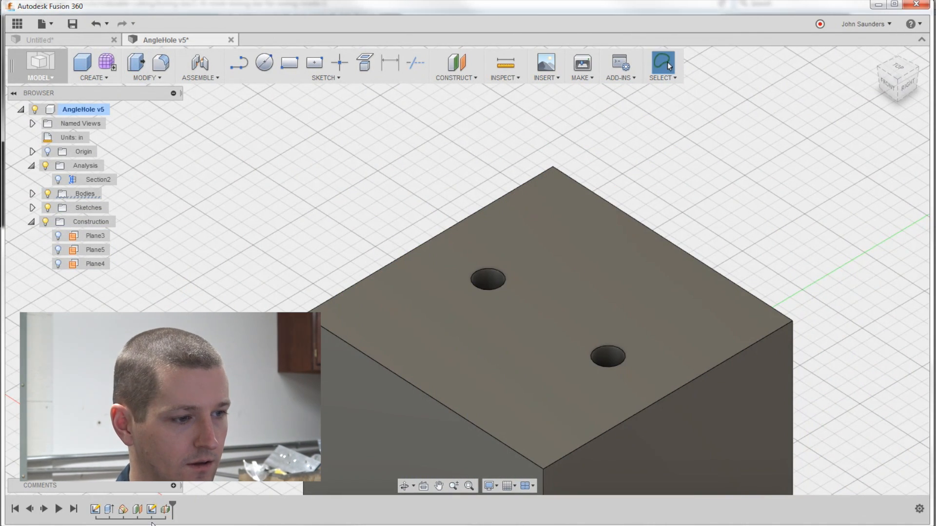